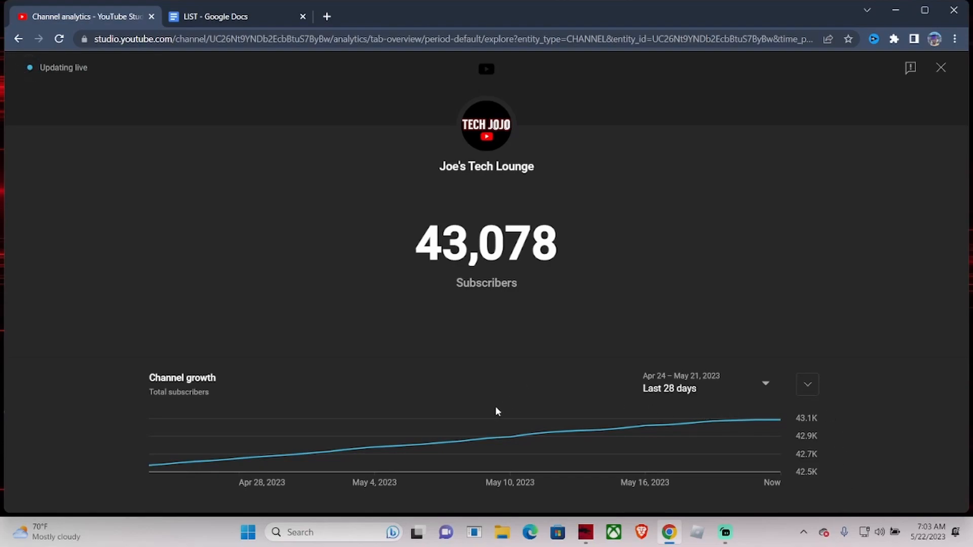
{"action": "mouse_move", "coordinate": [8, 176]}
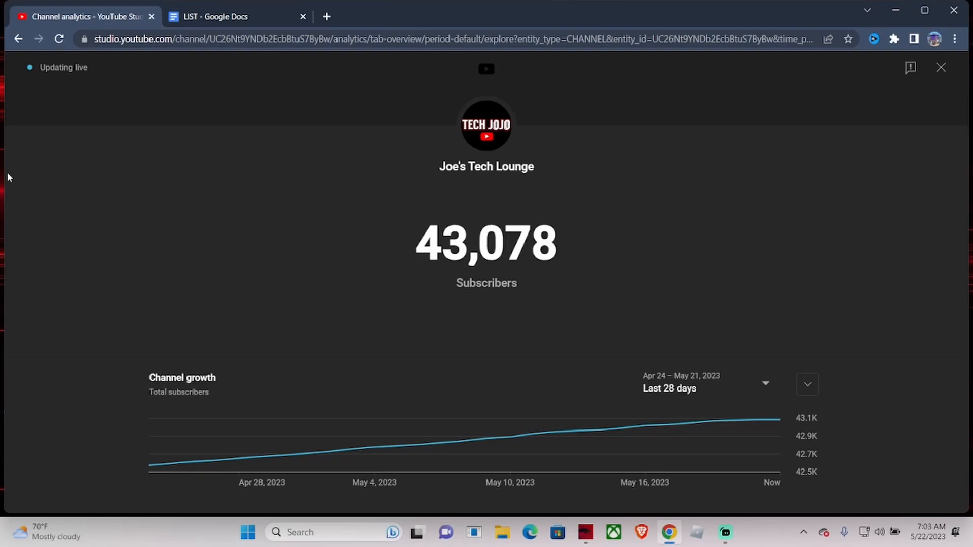
{"action": "mouse_move", "coordinate": [308, 258]}
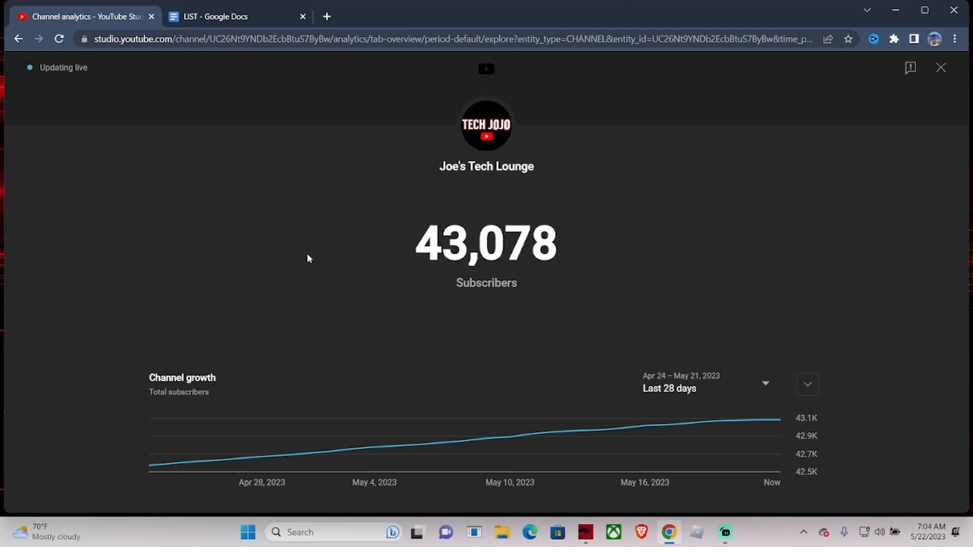
{"action": "mouse_move", "coordinate": [475, 282]}
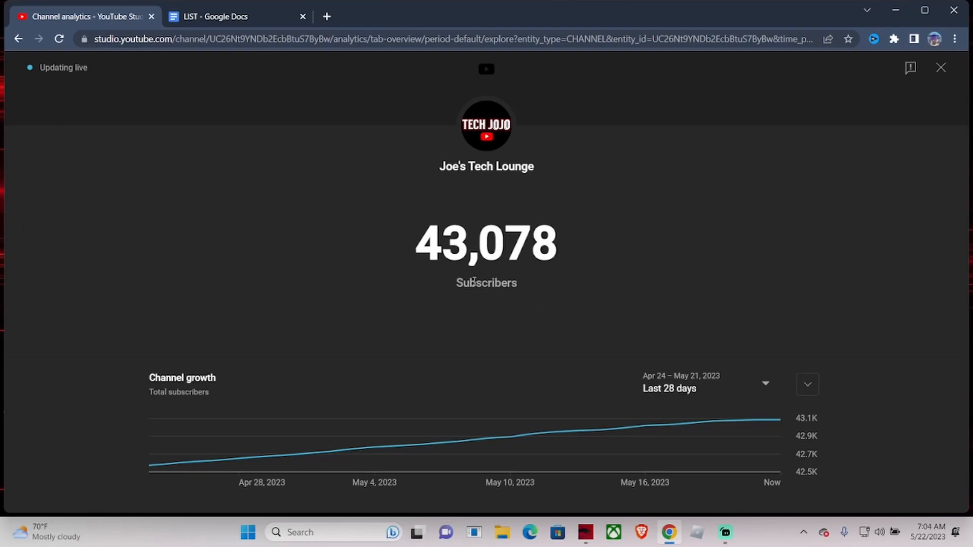
{"action": "mouse_move", "coordinate": [203, 402]}
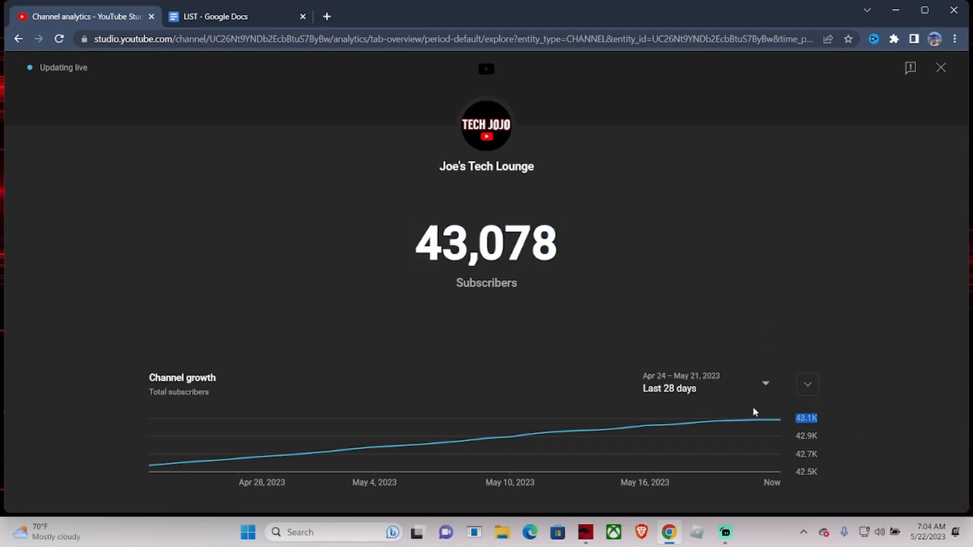
{"action": "mouse_move", "coordinate": [397, 224]}
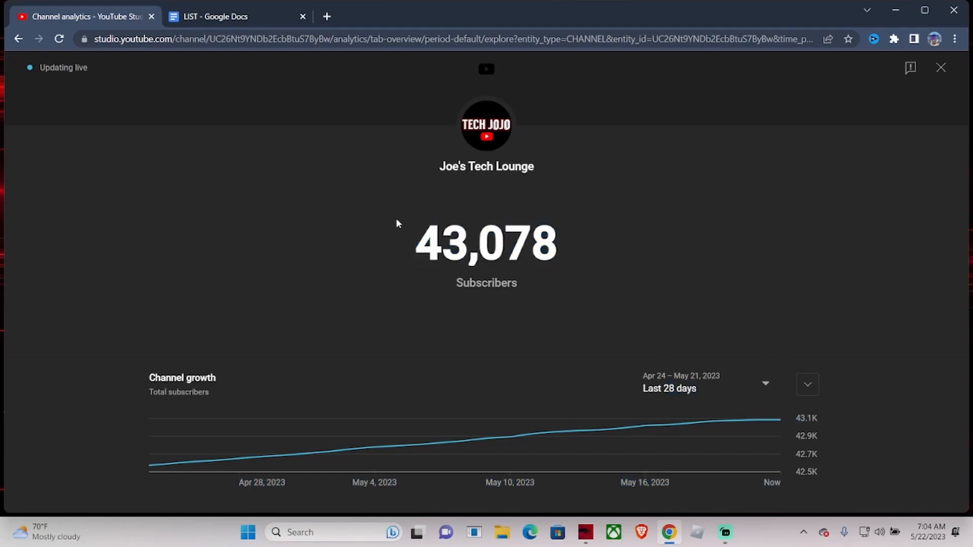
{"action": "mouse_move", "coordinate": [404, 222]}
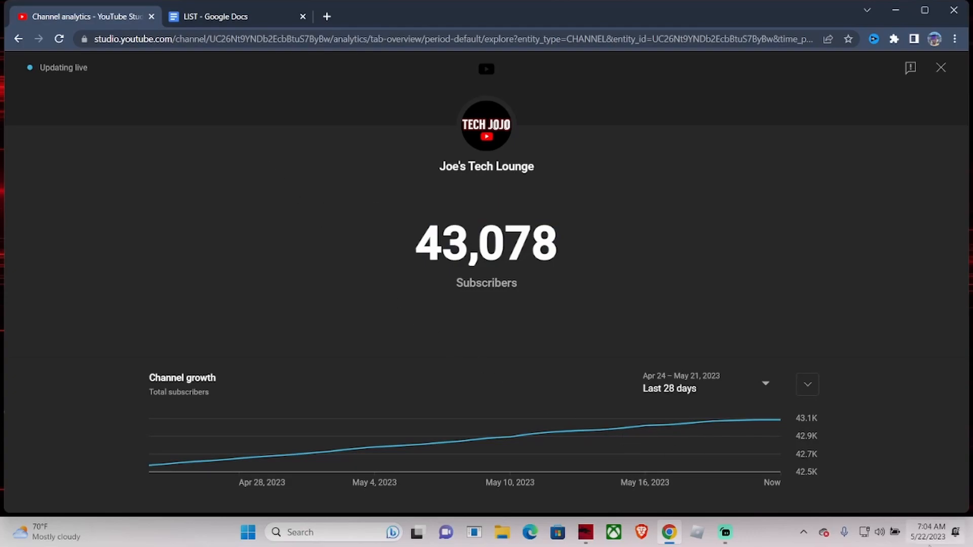
Scroll through the LIST document's proxy links down to the achievementnetwork section.
{"action": "left_click", "coordinate": [222, 16]}
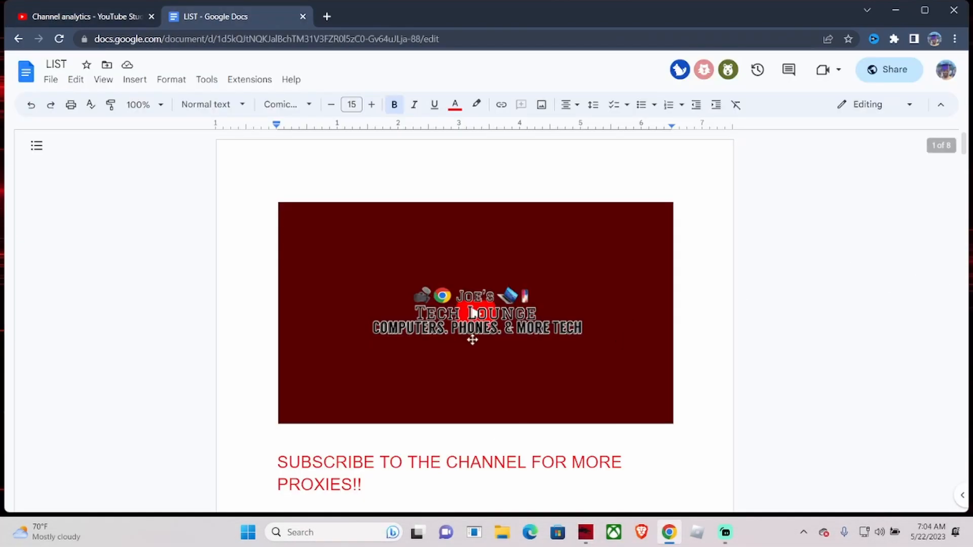
{"action": "scroll", "scroll_direction": "down", "scroll_amount": 3}
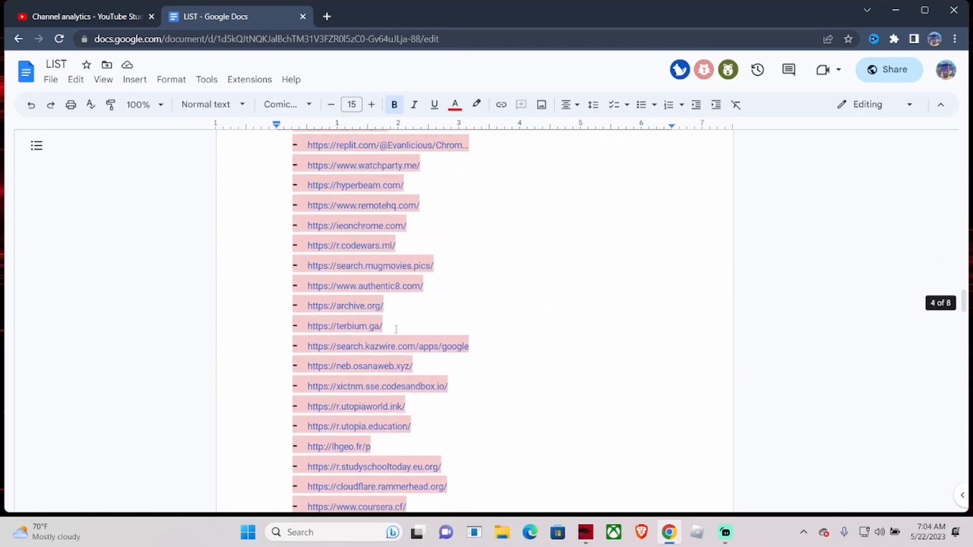
{"action": "scroll", "scroll_direction": "down", "scroll_amount": 3}
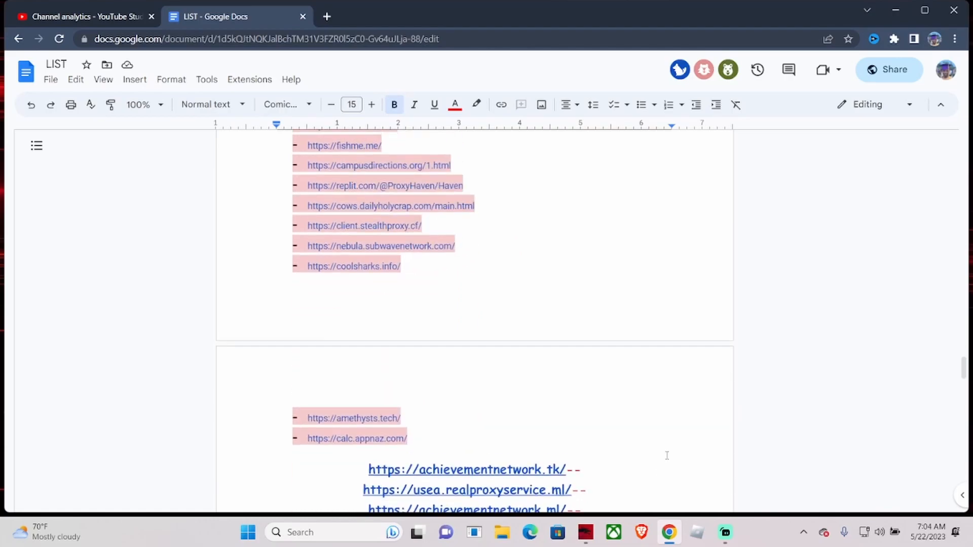
{"action": "scroll", "scroll_direction": "down", "scroll_amount": 3}
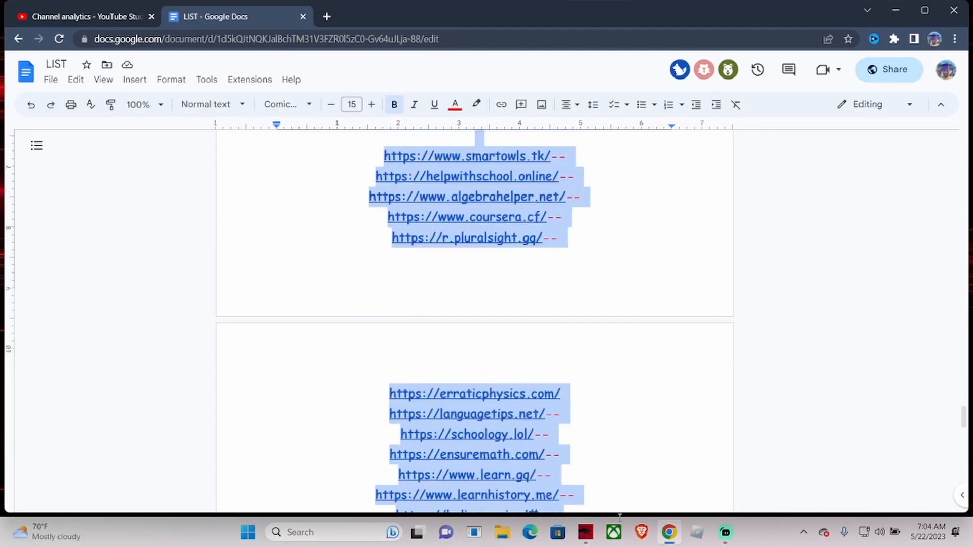
{"action": "scroll", "scroll_direction": "down", "scroll_amount": 3}
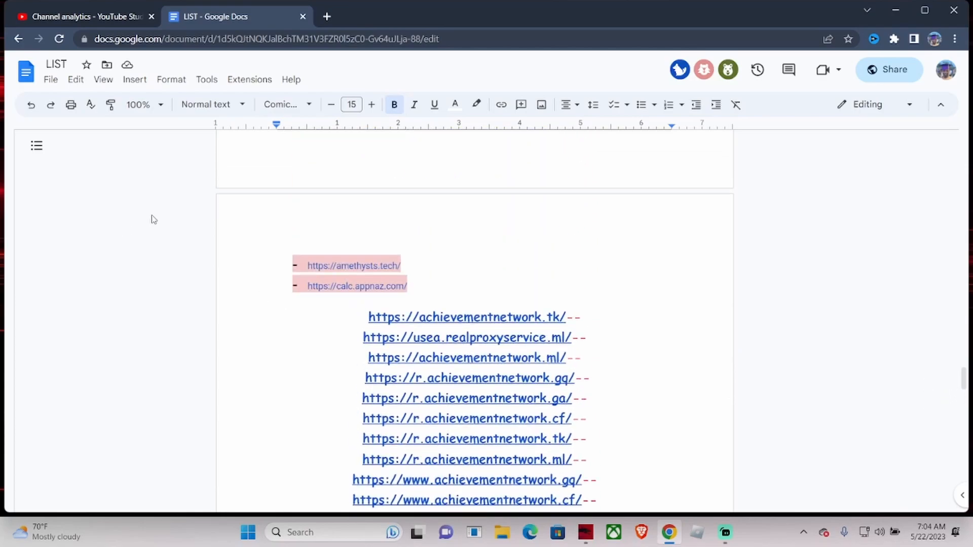
{"action": "scroll", "scroll_direction": "down", "scroll_amount": 3}
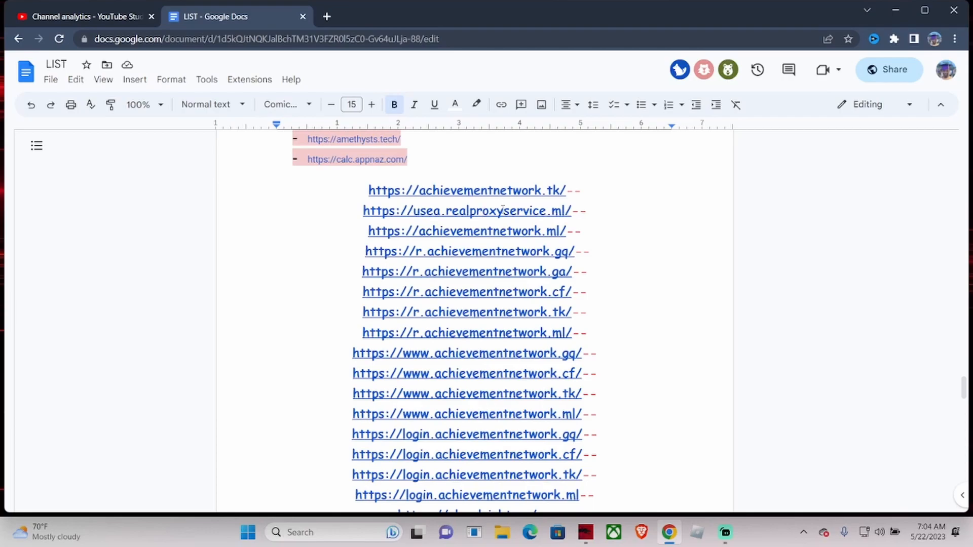
Load the usea.realproxyservice.ml Rammerhead start page, then return to the LIST document.
{"action": "left_click", "coordinate": [467, 211]}
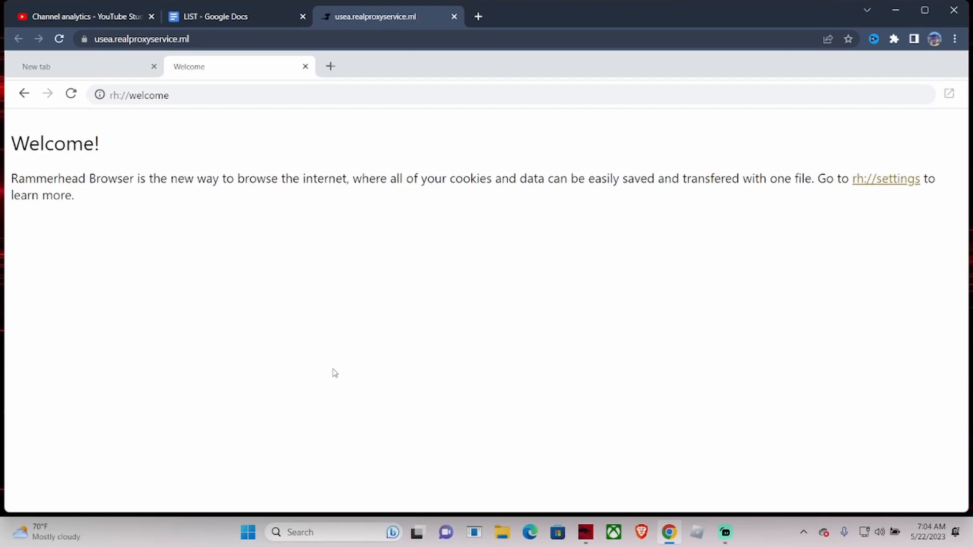
{"action": "mouse_move", "coordinate": [39, 174]}
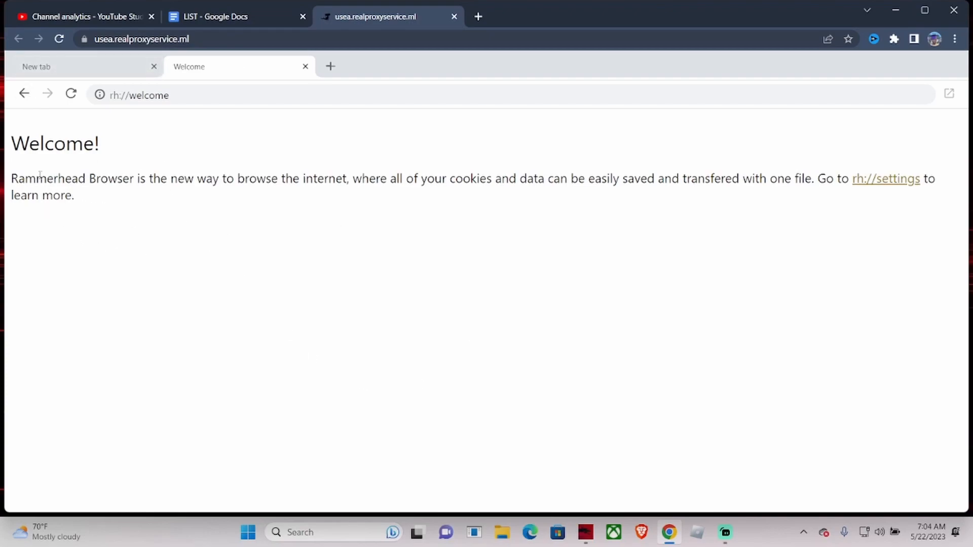
{"action": "left_click", "coordinate": [61, 67]}
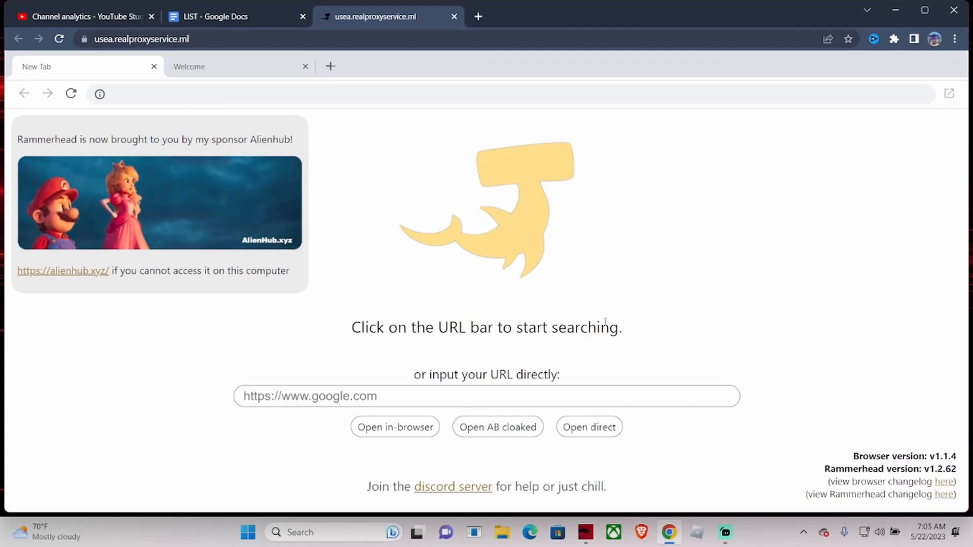
{"action": "mouse_move", "coordinate": [495, 246]}
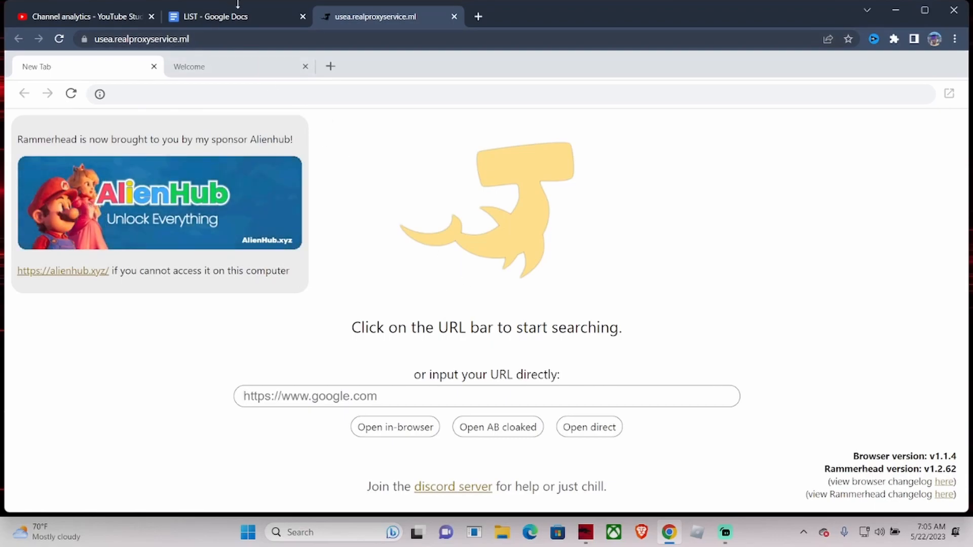
{"action": "left_click", "coordinate": [215, 16]}
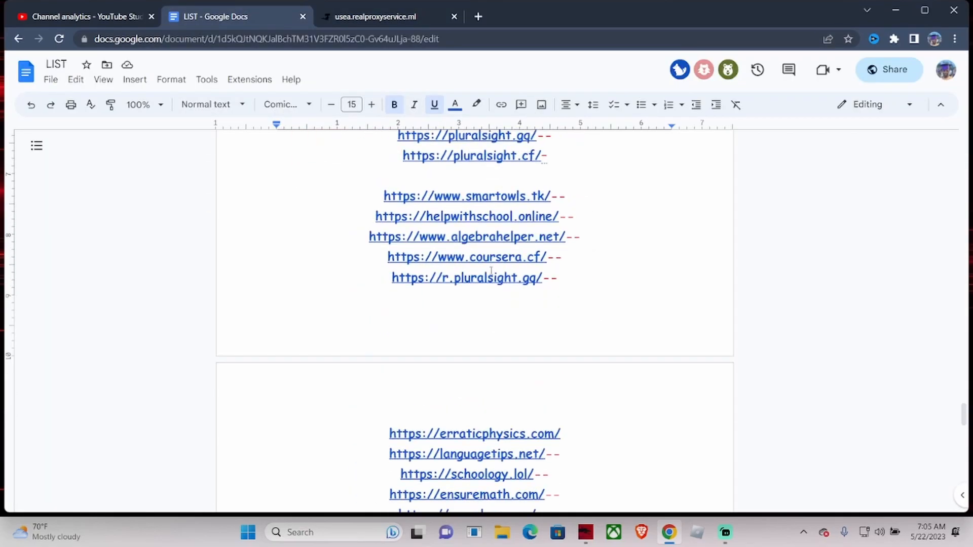
Load the r.pluralsight.gq Rammerhead start page, then close the proxy tab.
{"action": "left_click", "coordinate": [465, 278]}
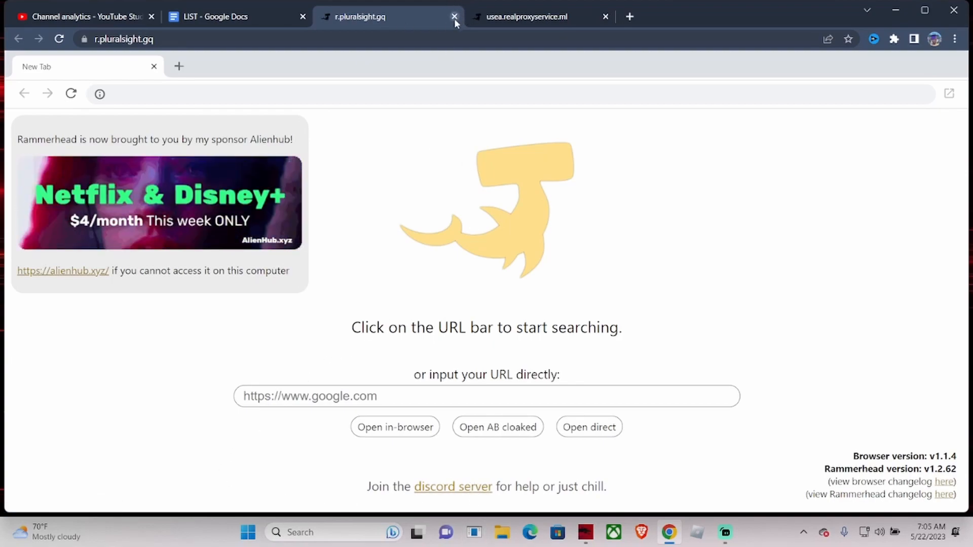
{"action": "mouse_move", "coordinate": [286, 334]}
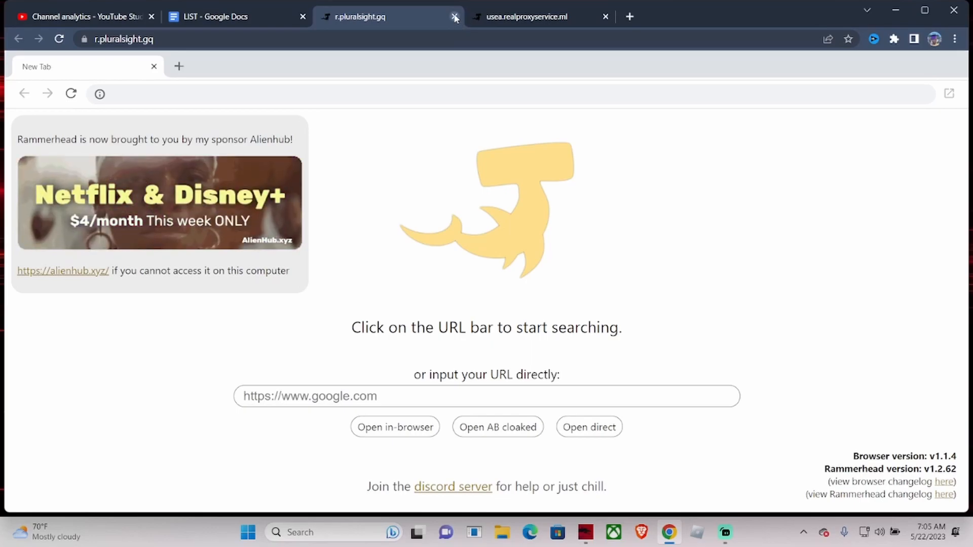
{"action": "left_click", "coordinate": [454, 16]}
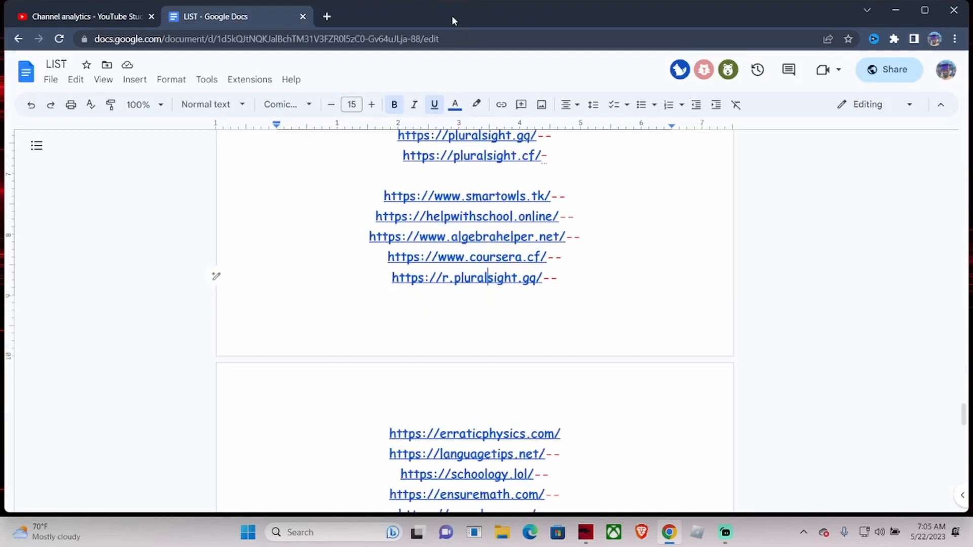
Copy the ngg.798sc.com link from the document and continue down the list.
{"action": "scroll", "scroll_direction": "down", "scroll_amount": 3}
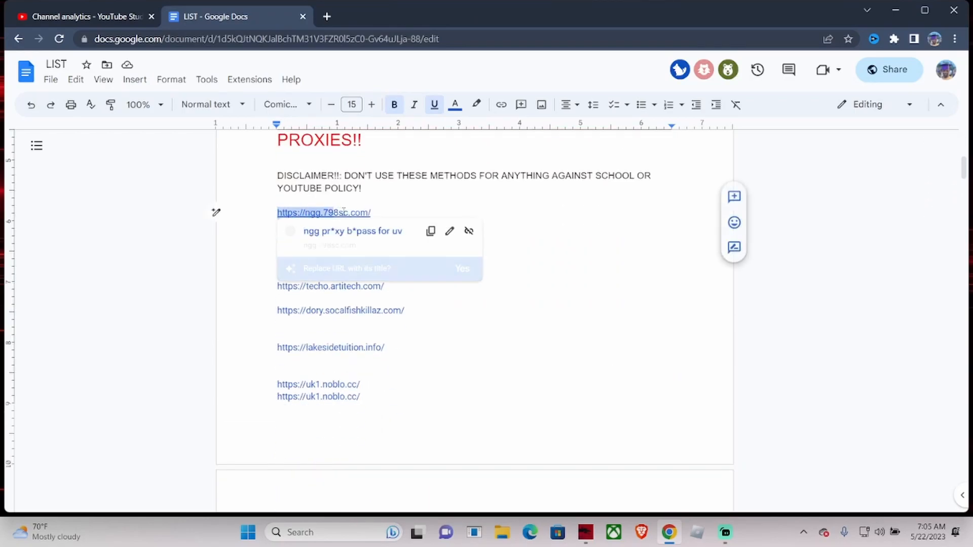
{"action": "right_click", "coordinate": [324, 213]}
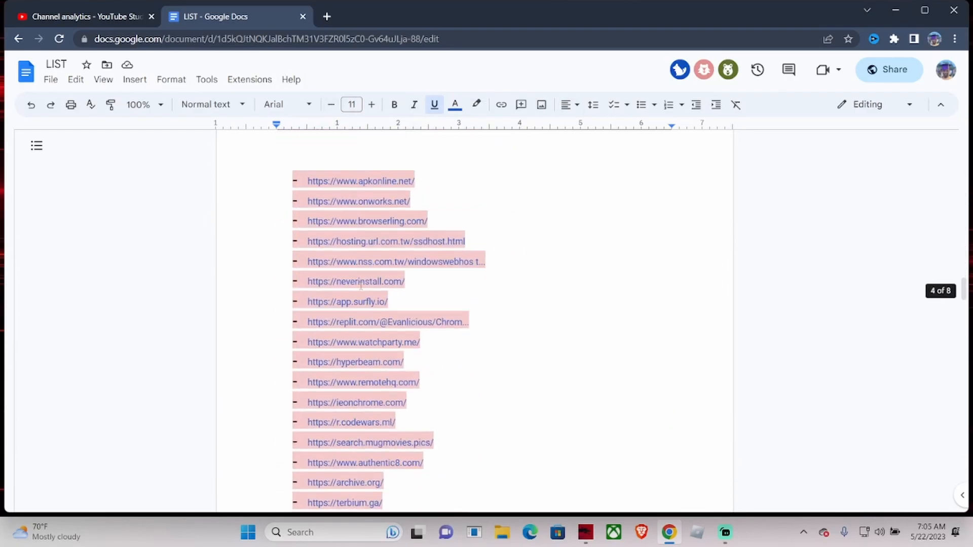
{"action": "scroll", "scroll_direction": "down", "scroll_amount": 3}
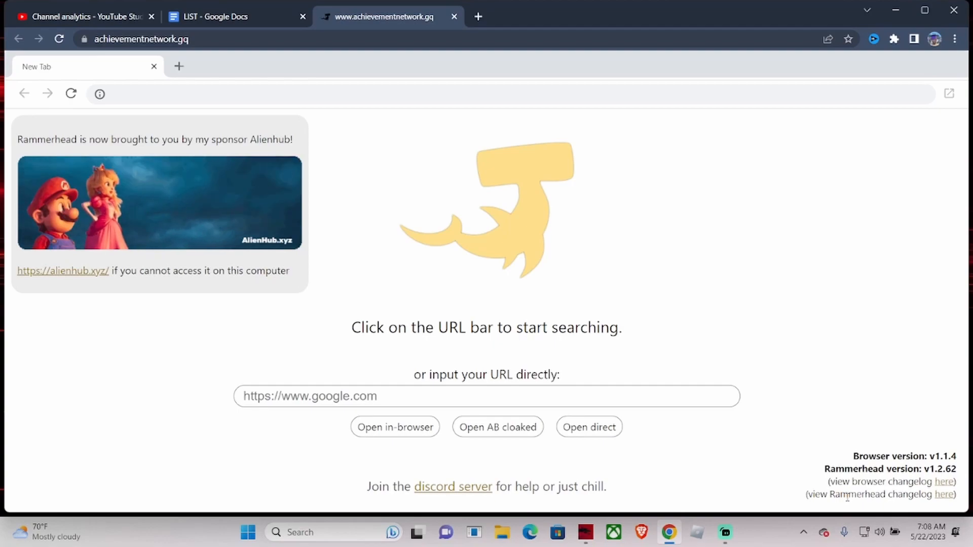
Load Spotify in one Rammerhead tab and coolmath.com in a fresh one.
{"action": "type", "text": "spotify.com"}
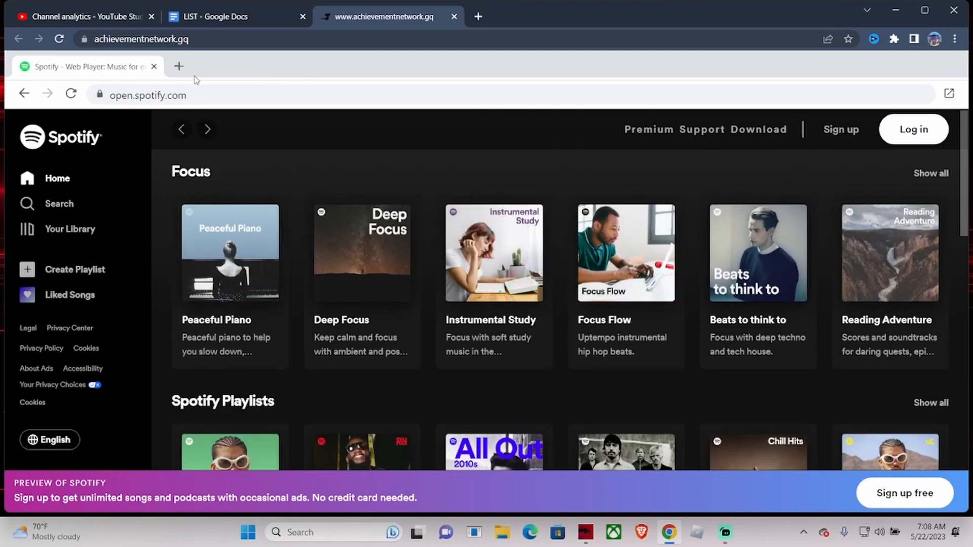
{"action": "left_click", "coordinate": [179, 66]}
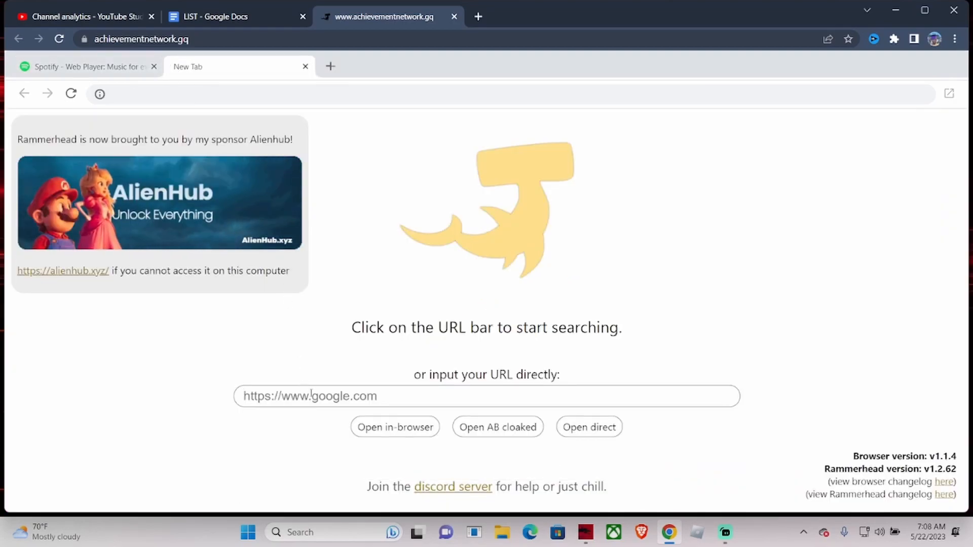
{"action": "type", "text": "coolmath.com"}
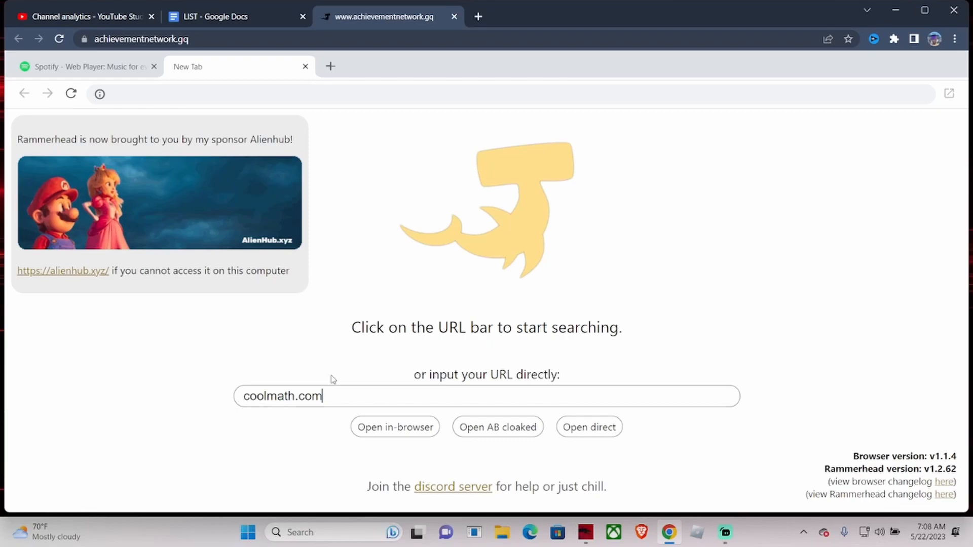
{"action": "left_click", "coordinate": [396, 426]}
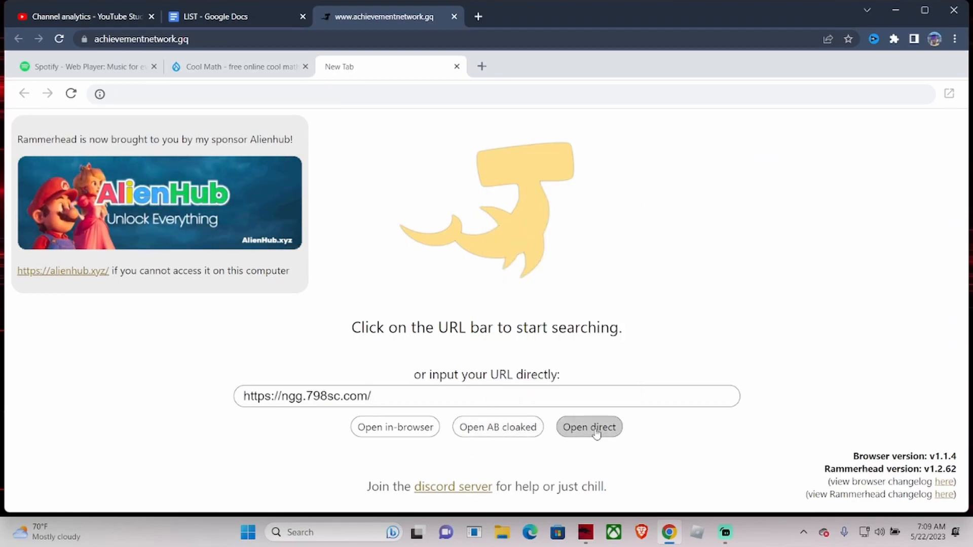
Launch Roblox on now.gg from the ngg.798sc.com page, browse its home, then return to the LIST document.
{"action": "left_click", "coordinate": [589, 427]}
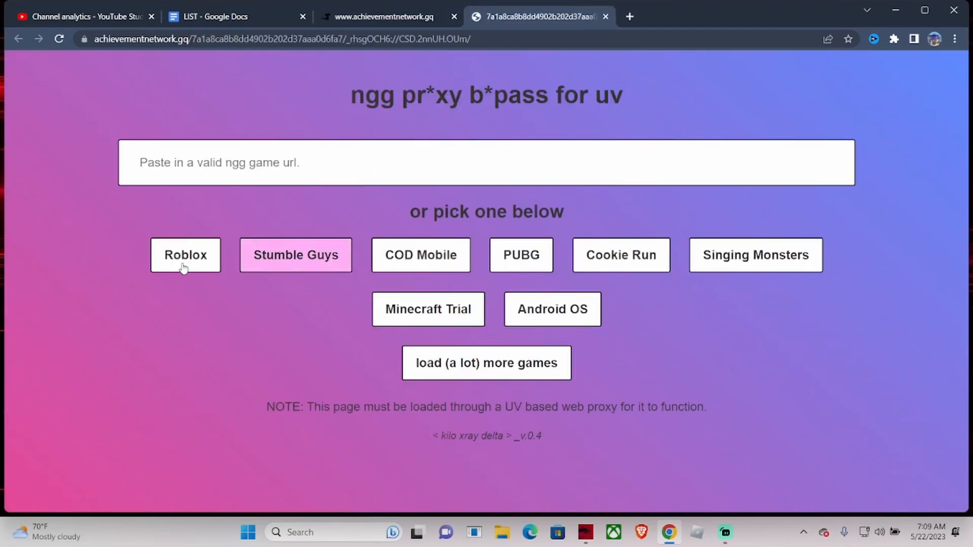
{"action": "left_click", "coordinate": [185, 255]}
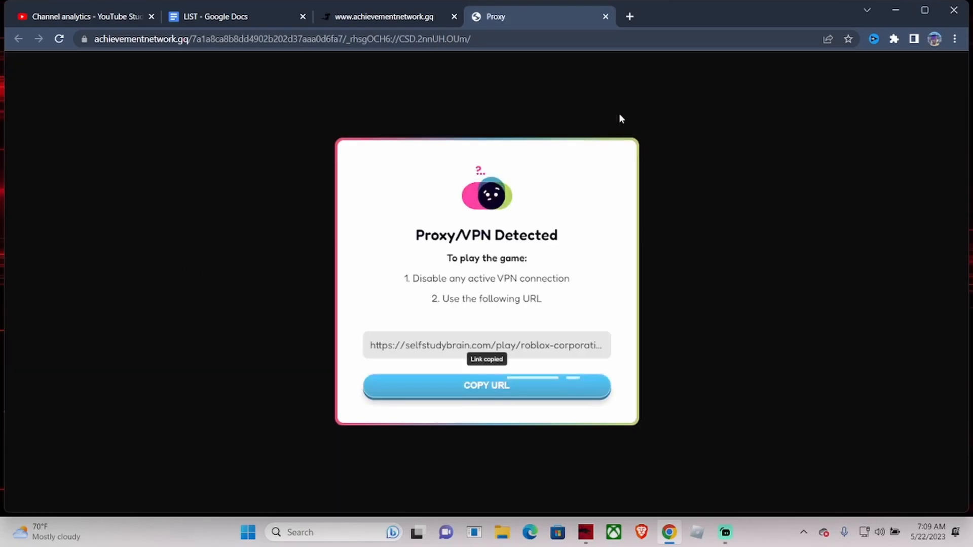
{"action": "left_click", "coordinate": [487, 387]}
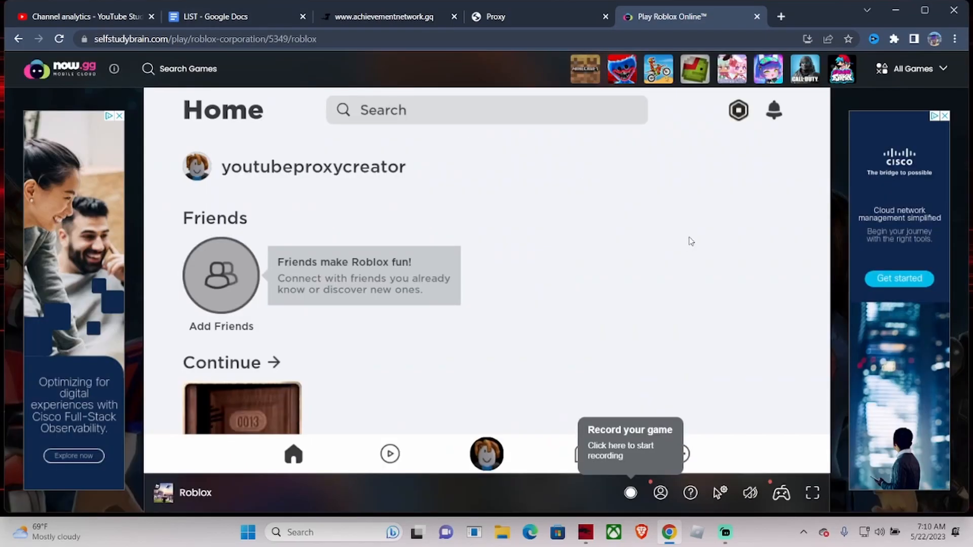
{"action": "mouse_move", "coordinate": [283, 289]}
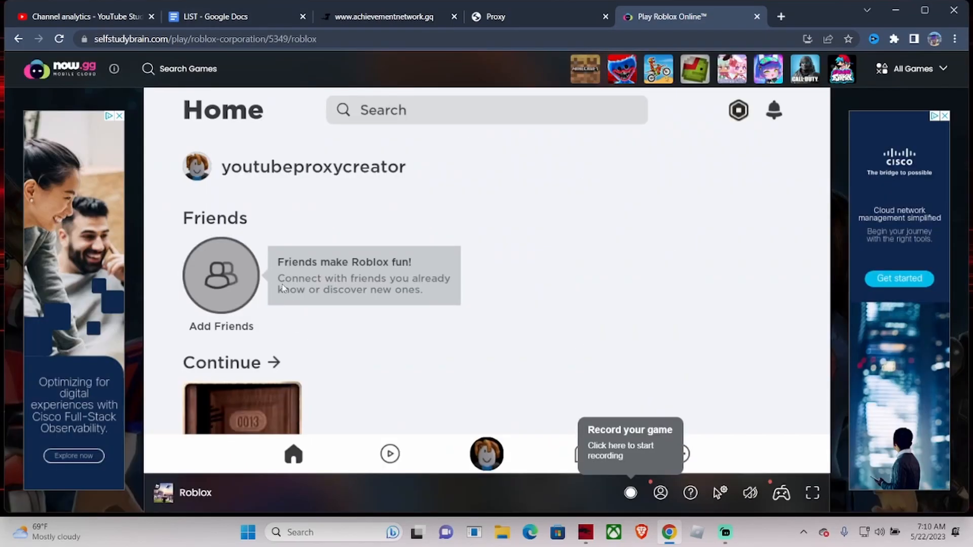
{"action": "scroll", "scroll_direction": "down", "scroll_amount": 3}
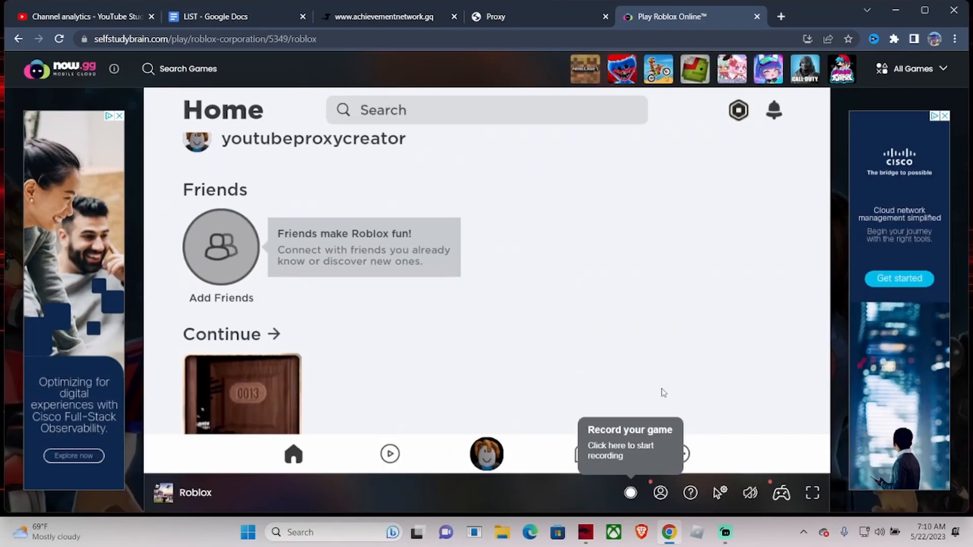
{"action": "scroll", "scroll_direction": "down", "scroll_amount": 3}
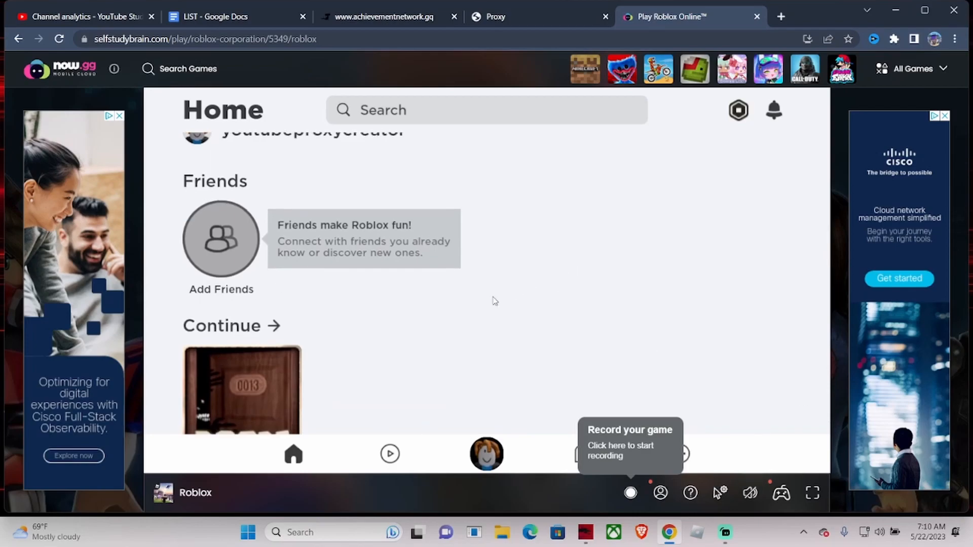
{"action": "mouse_move", "coordinate": [440, 398]}
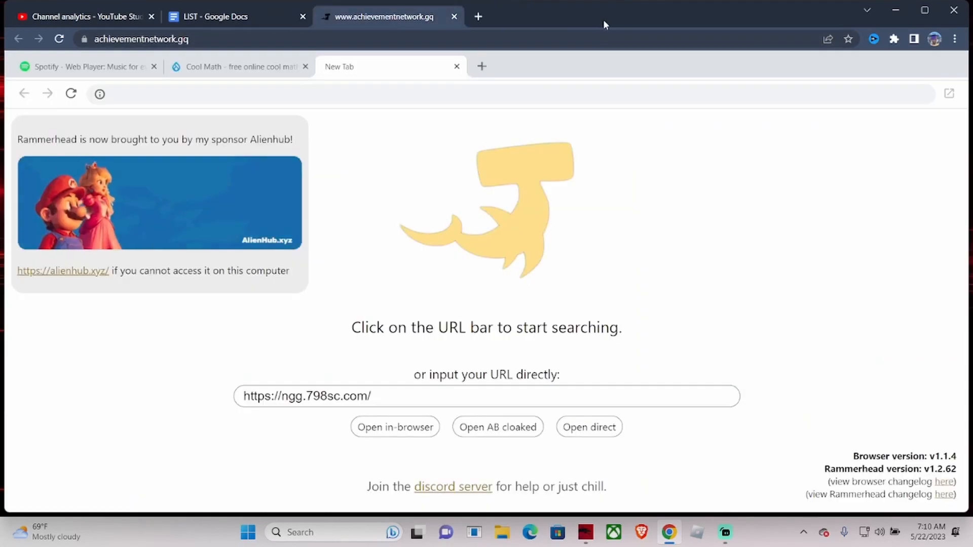
{"action": "left_click", "coordinate": [235, 16]}
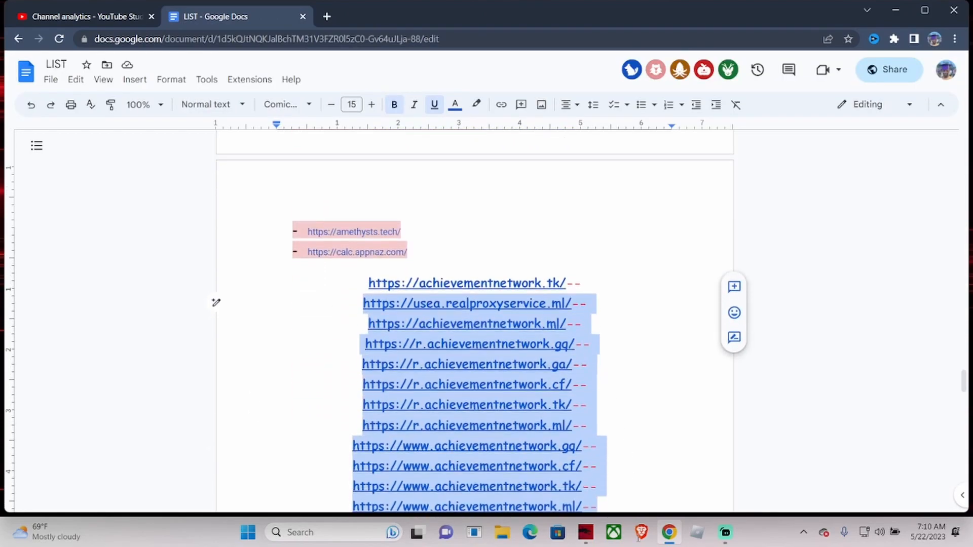
{"action": "scroll", "scroll_direction": "down", "scroll_amount": 3}
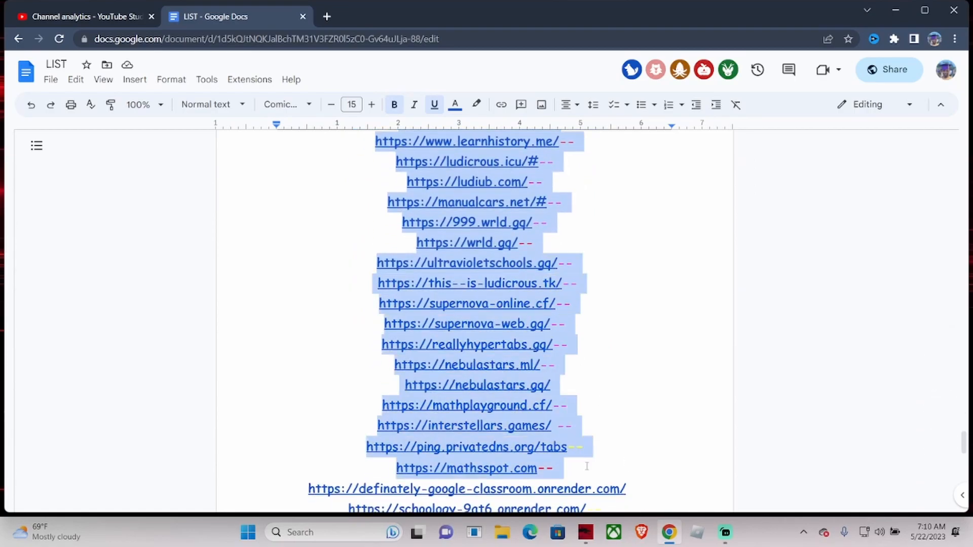
{"action": "scroll", "scroll_direction": "down", "scroll_amount": 3}
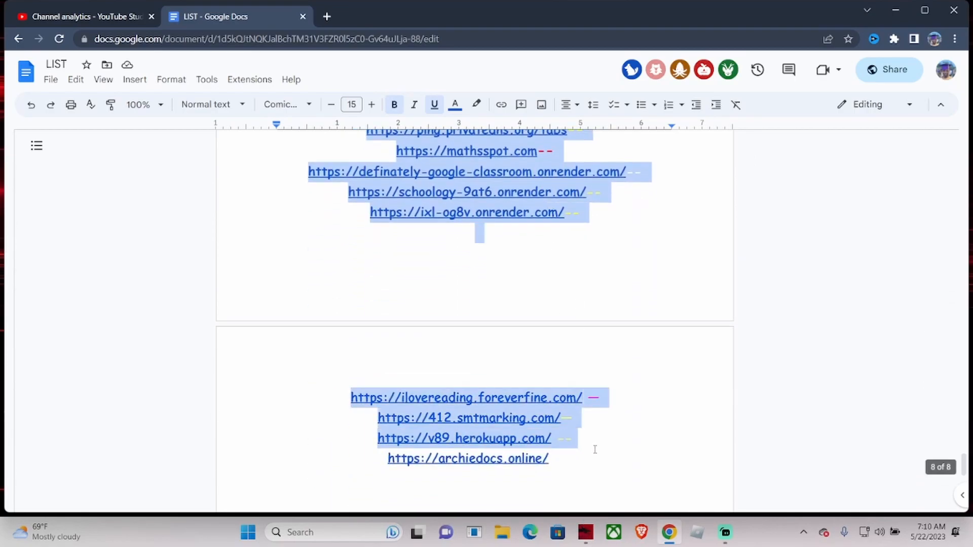
{"action": "left_click", "coordinate": [676, 345]}
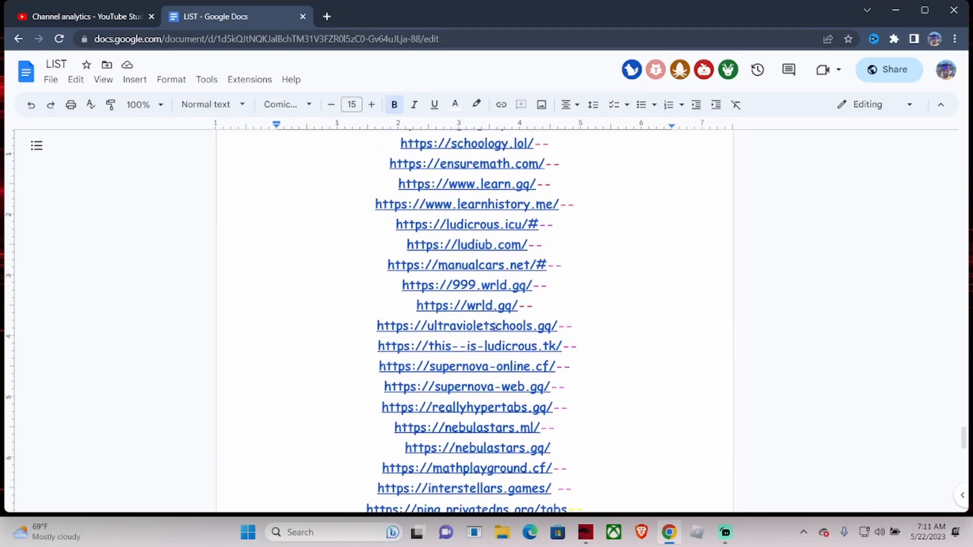
{"action": "left_click_drag", "start_coordinate": [397, 224], "coordinate": [547, 447]}
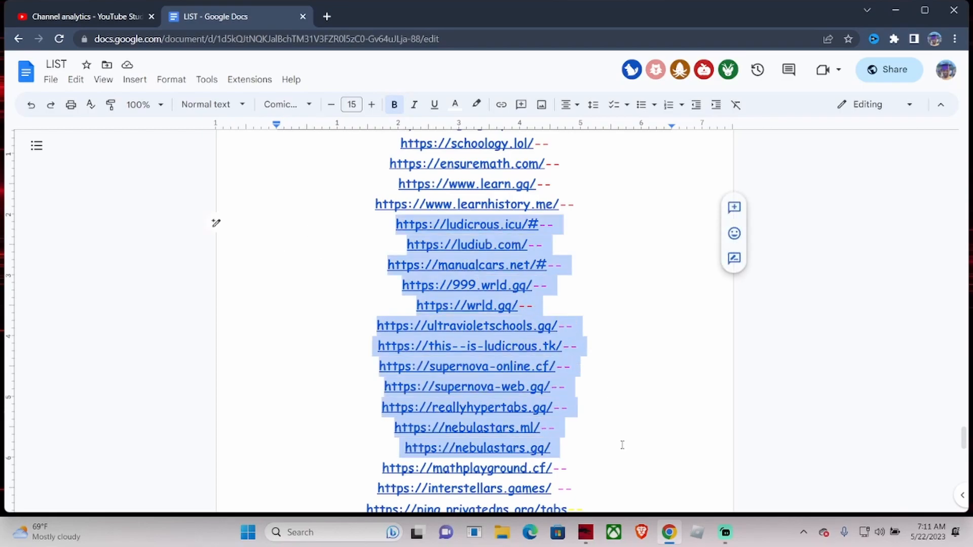
{"action": "scroll", "scroll_direction": "down", "scroll_amount": 3}
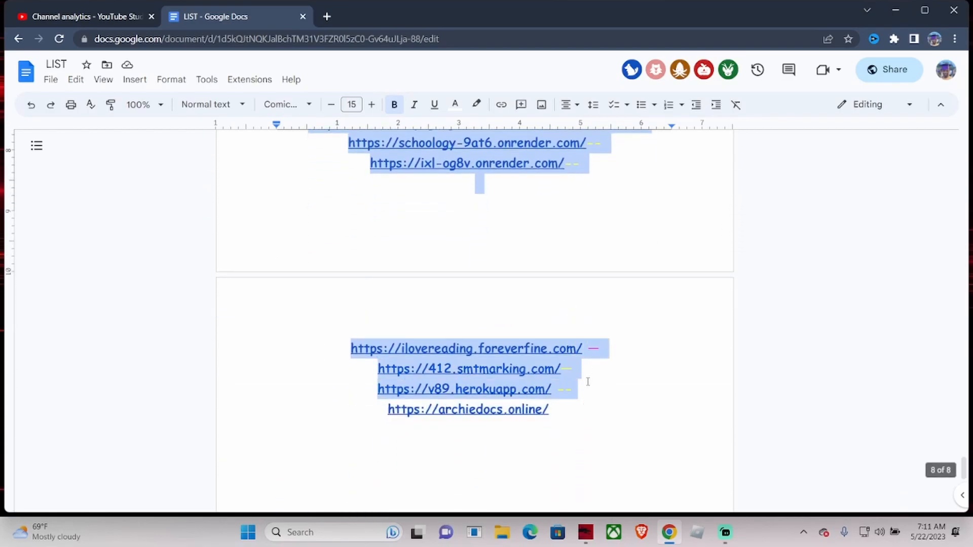